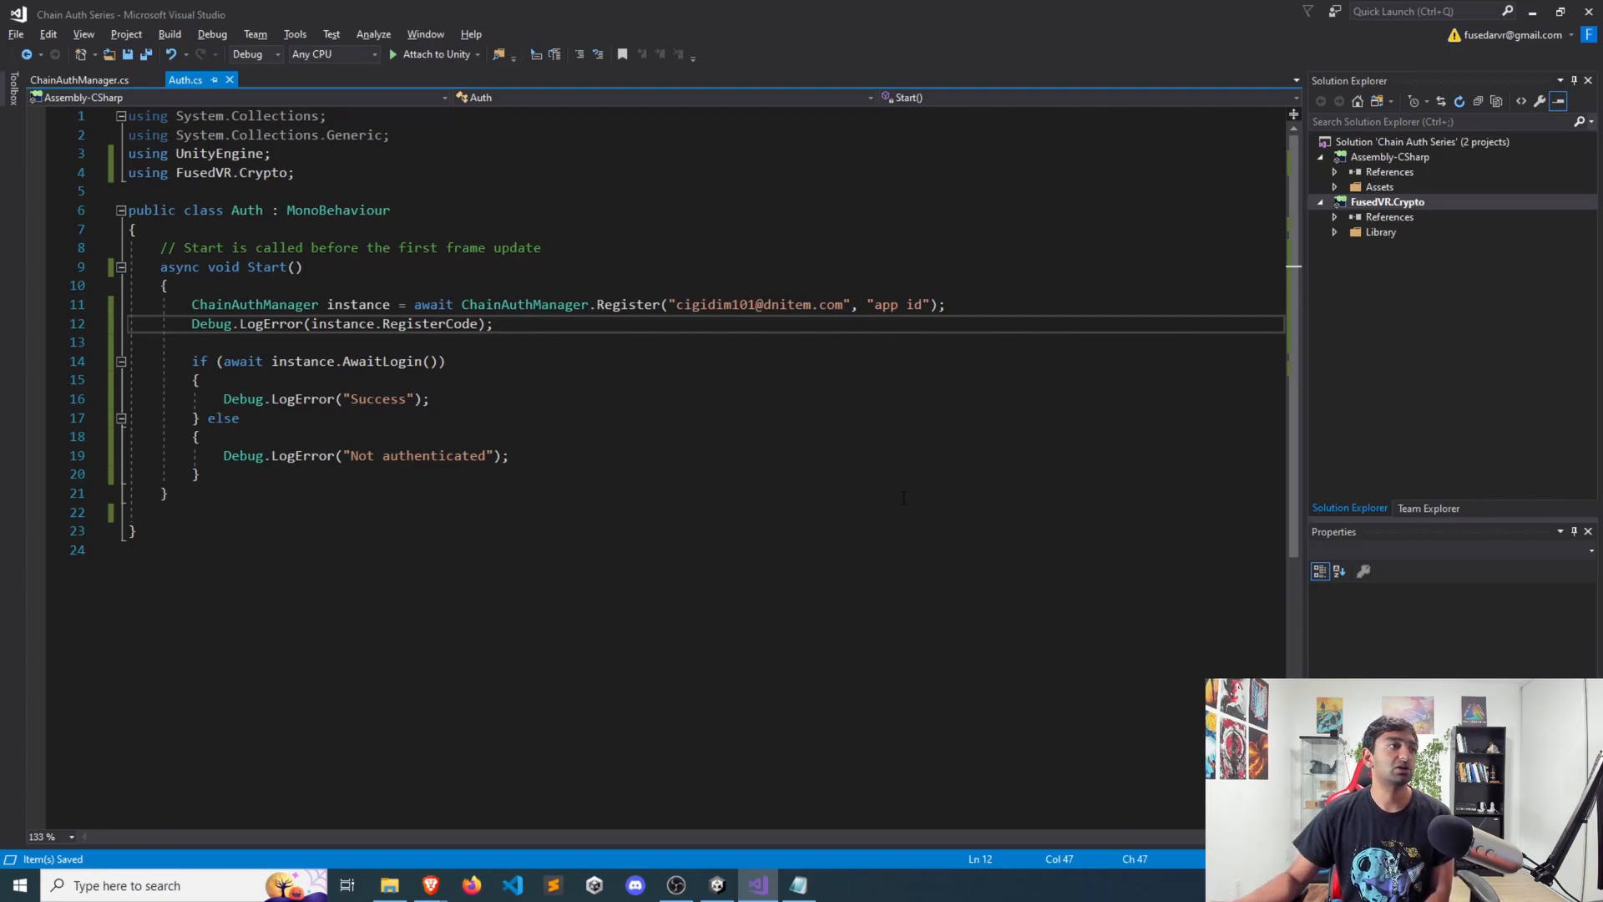
- Add Debug.LogError(instance.GetBearerToken()); below the RegisterCode log line in Auth.cs
{"action": "left_click", "coordinate": [492, 324]}
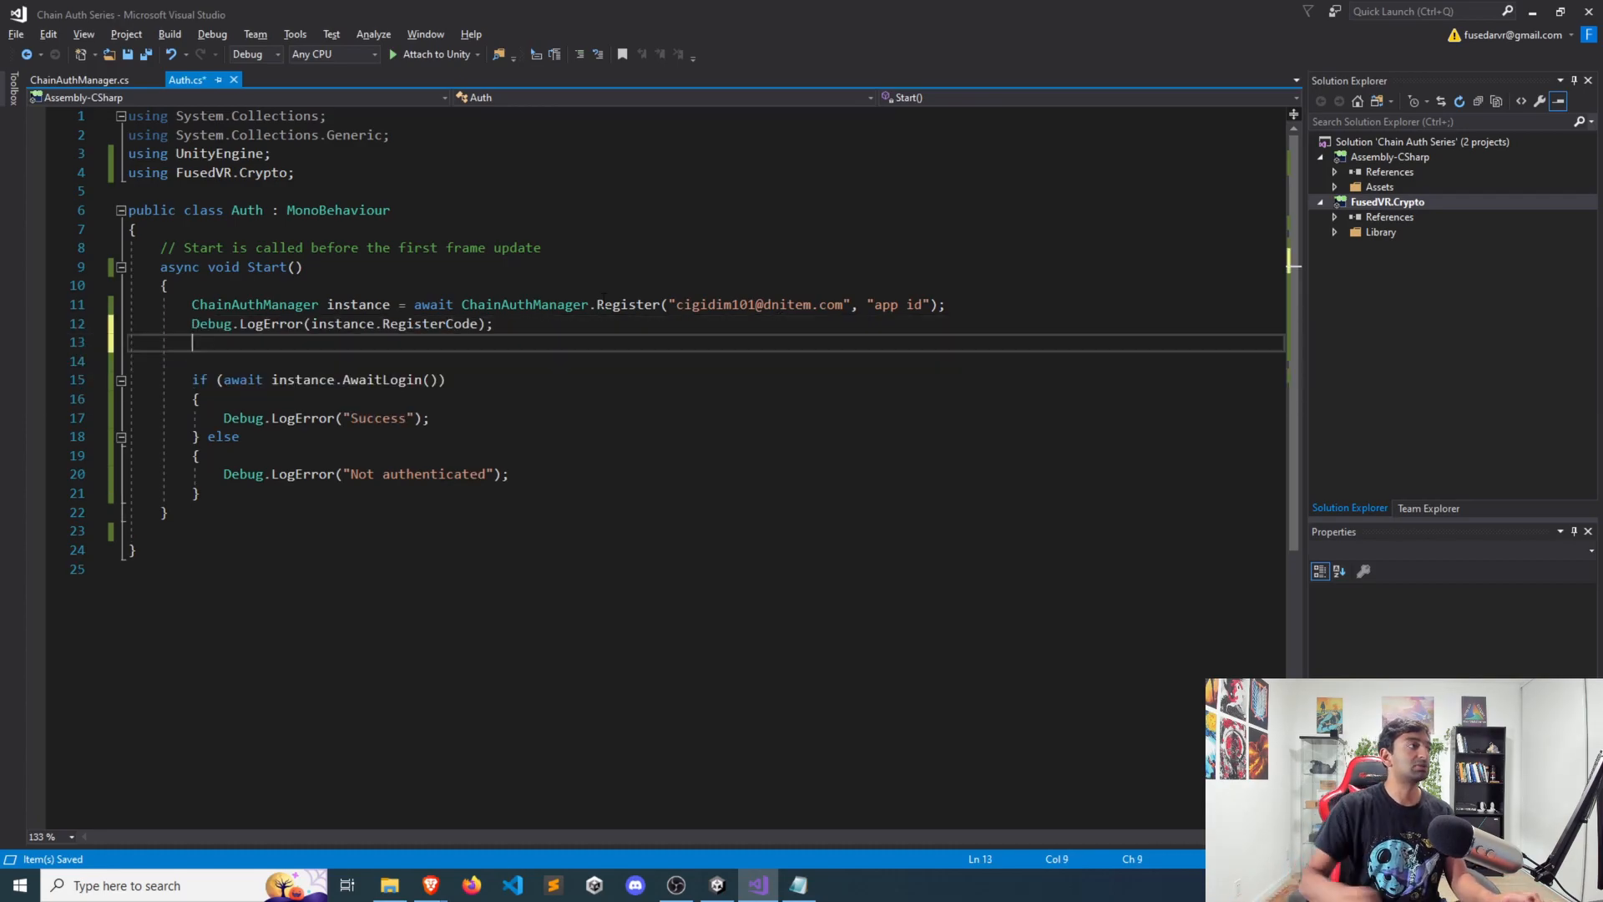
{"action": "type", "text": "Debug.loger"}
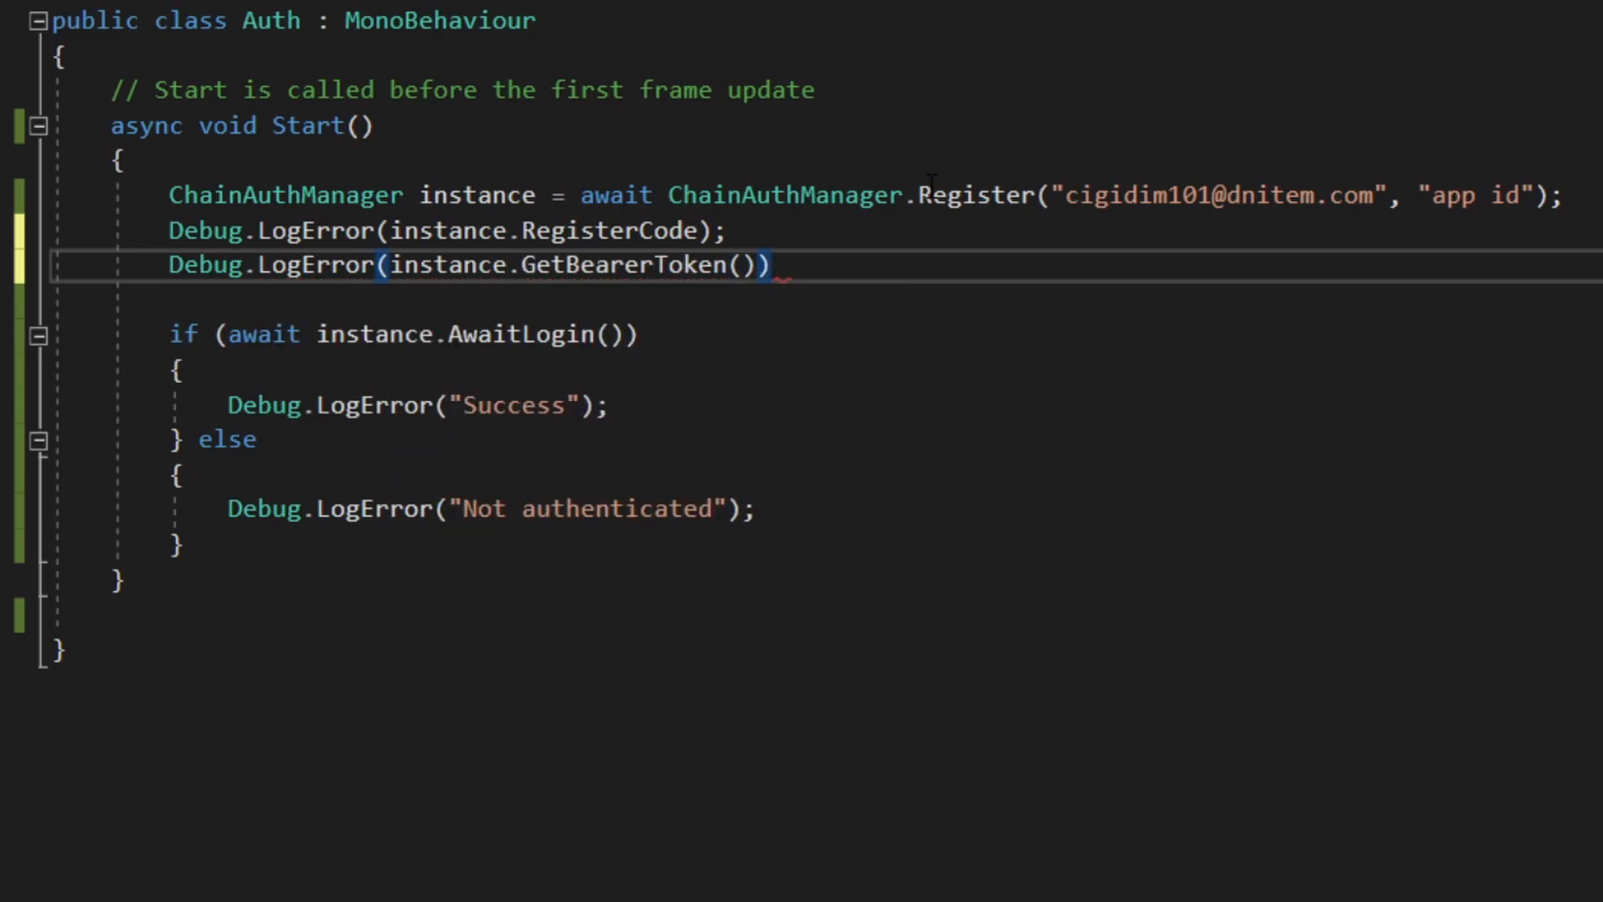
{"action": "type", "text": ";"}
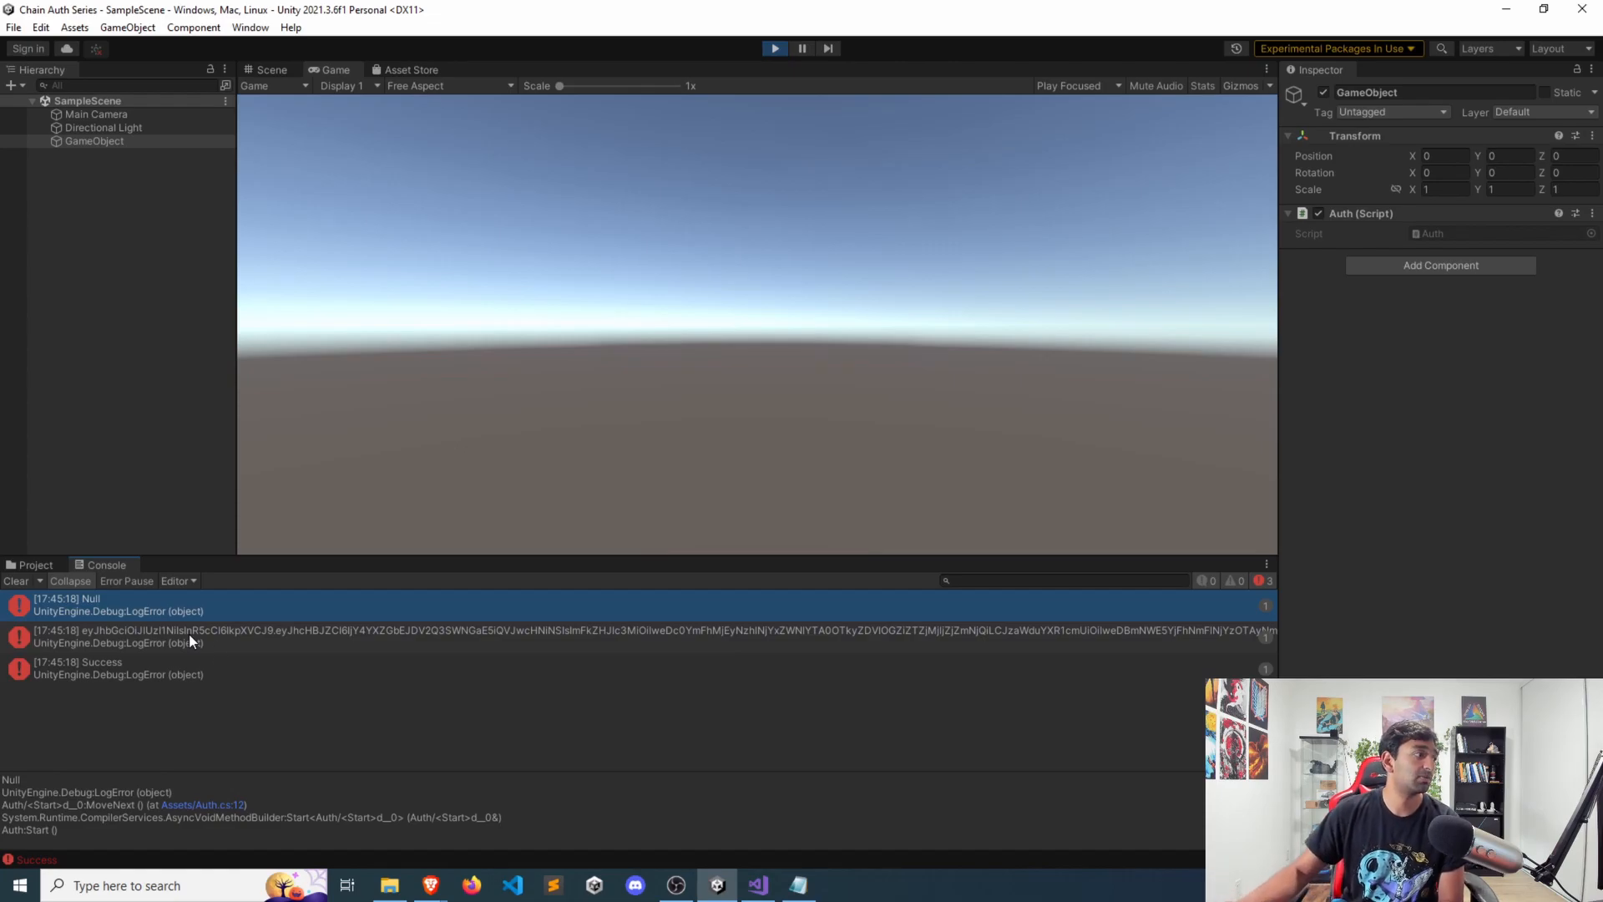
- Expand the logged token entry in Unity's console and copy its full bearer token text
{"action": "left_click", "coordinate": [613, 636]}
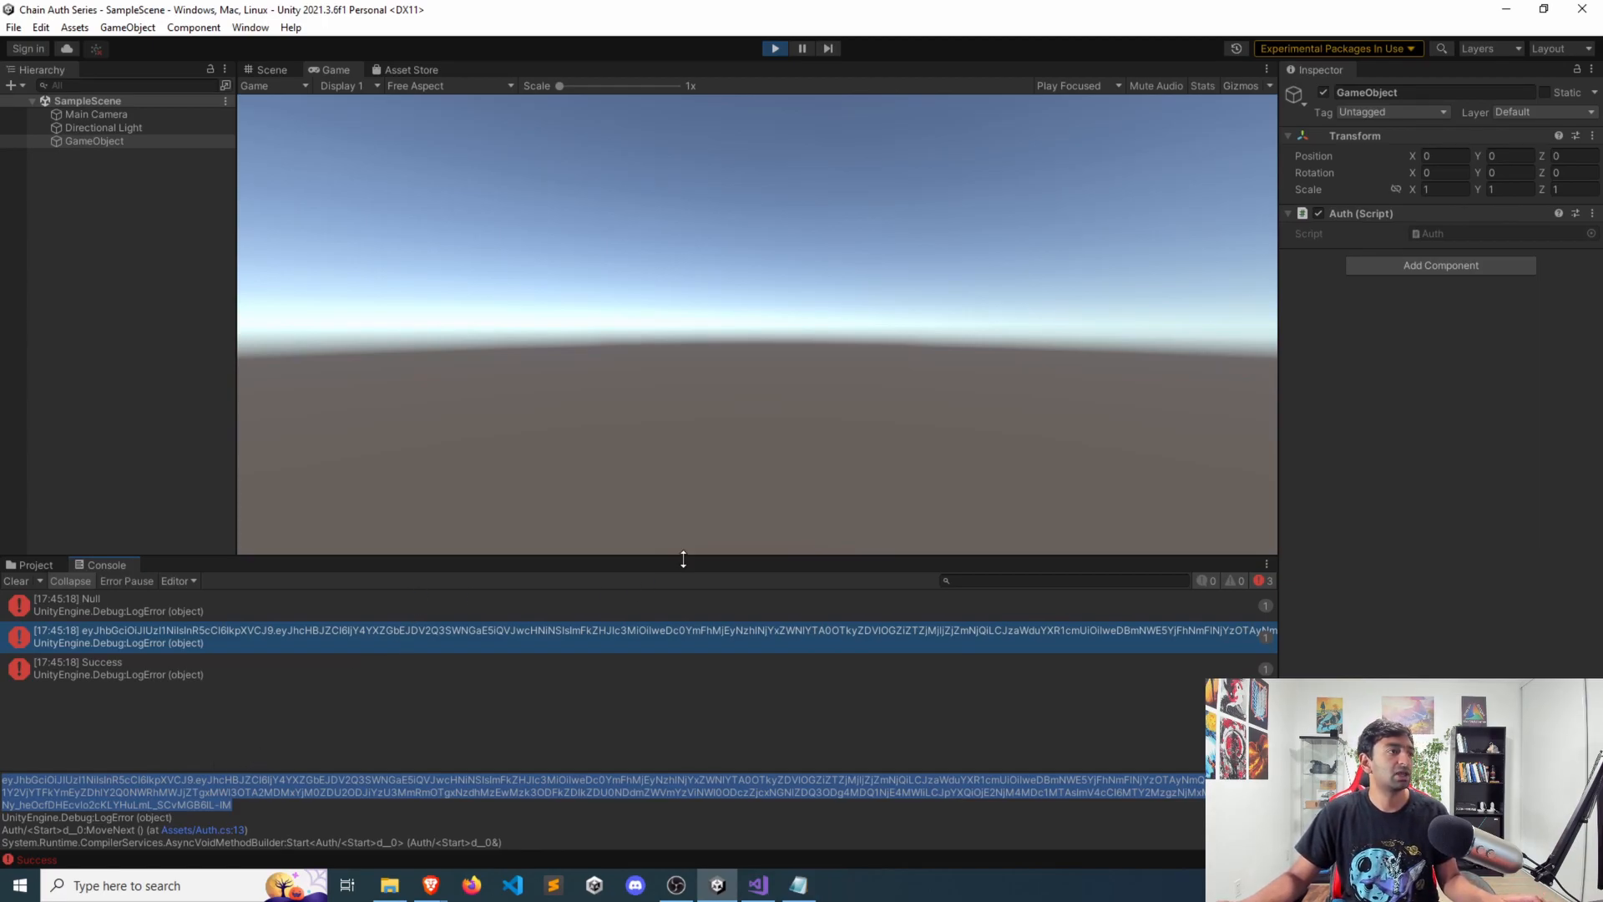
{"action": "key", "text": "alt+tab"}
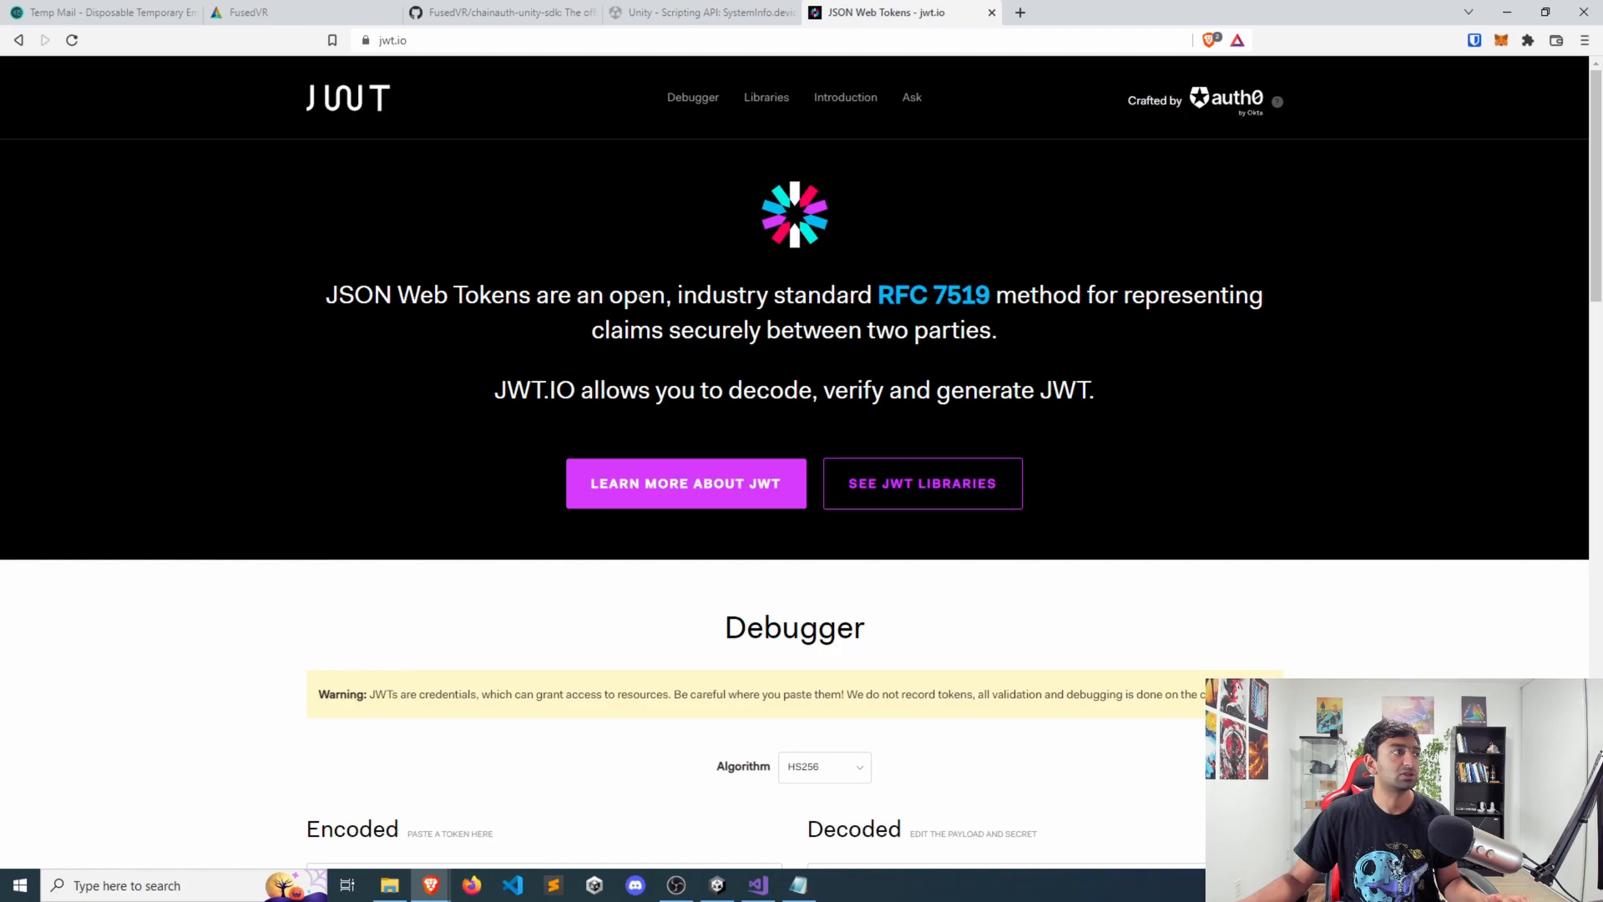
- Paste the token into the jwt.io Encoded box and read its decoded payload (appId, address, signature, iat, exp)
{"action": "scroll", "scroll_direction": "down", "scroll_amount": 3}
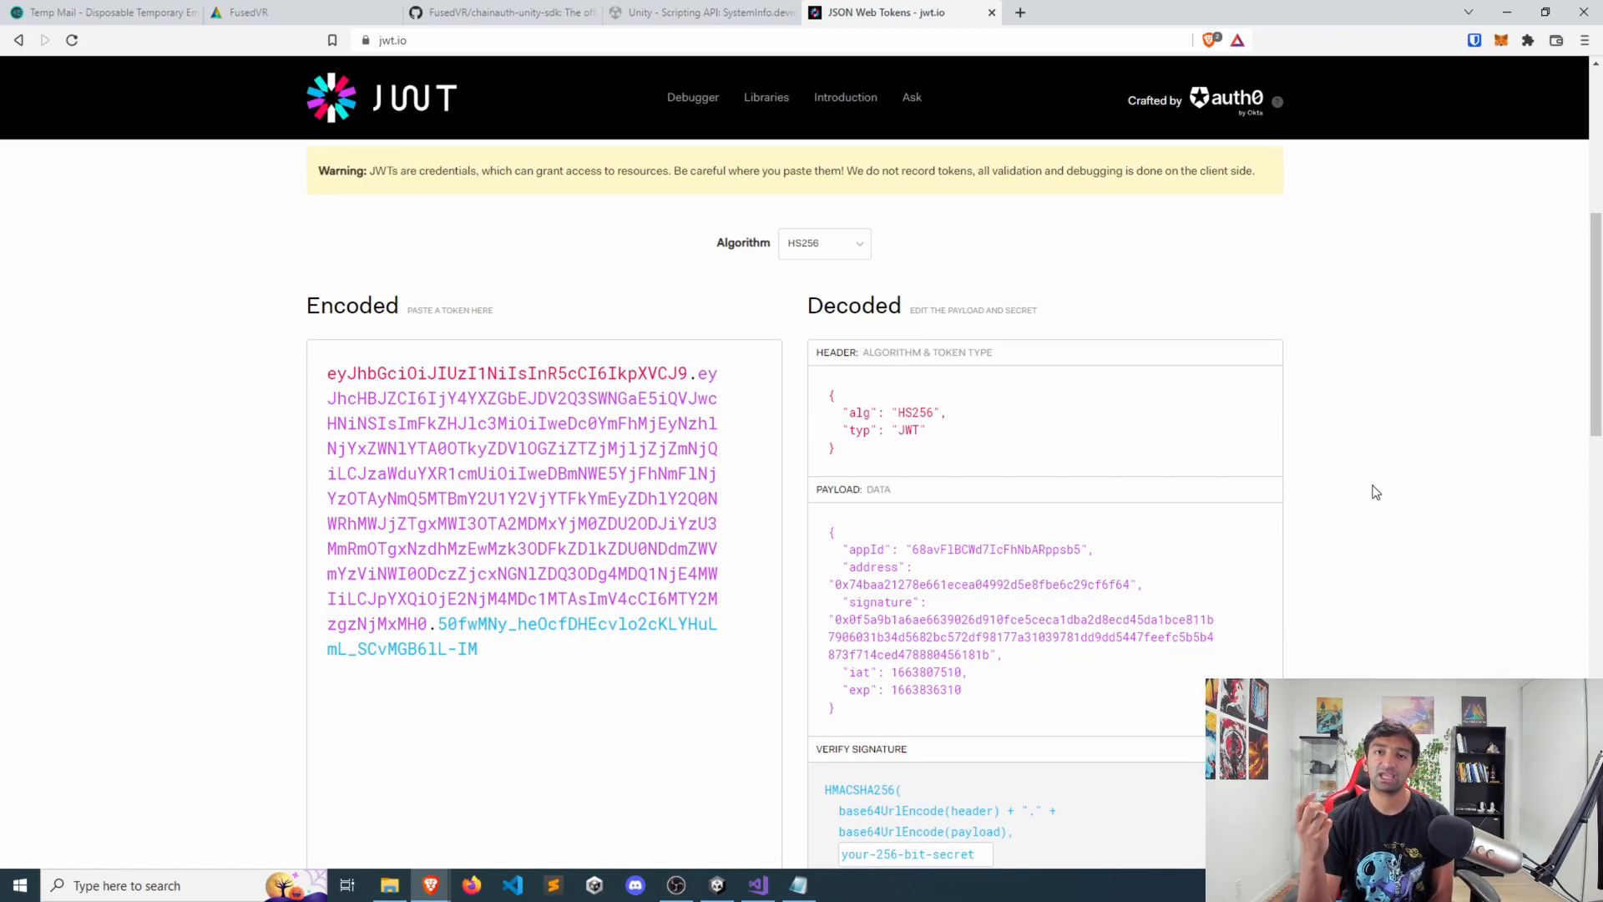
{"action": "left_click", "coordinate": [476, 648]}
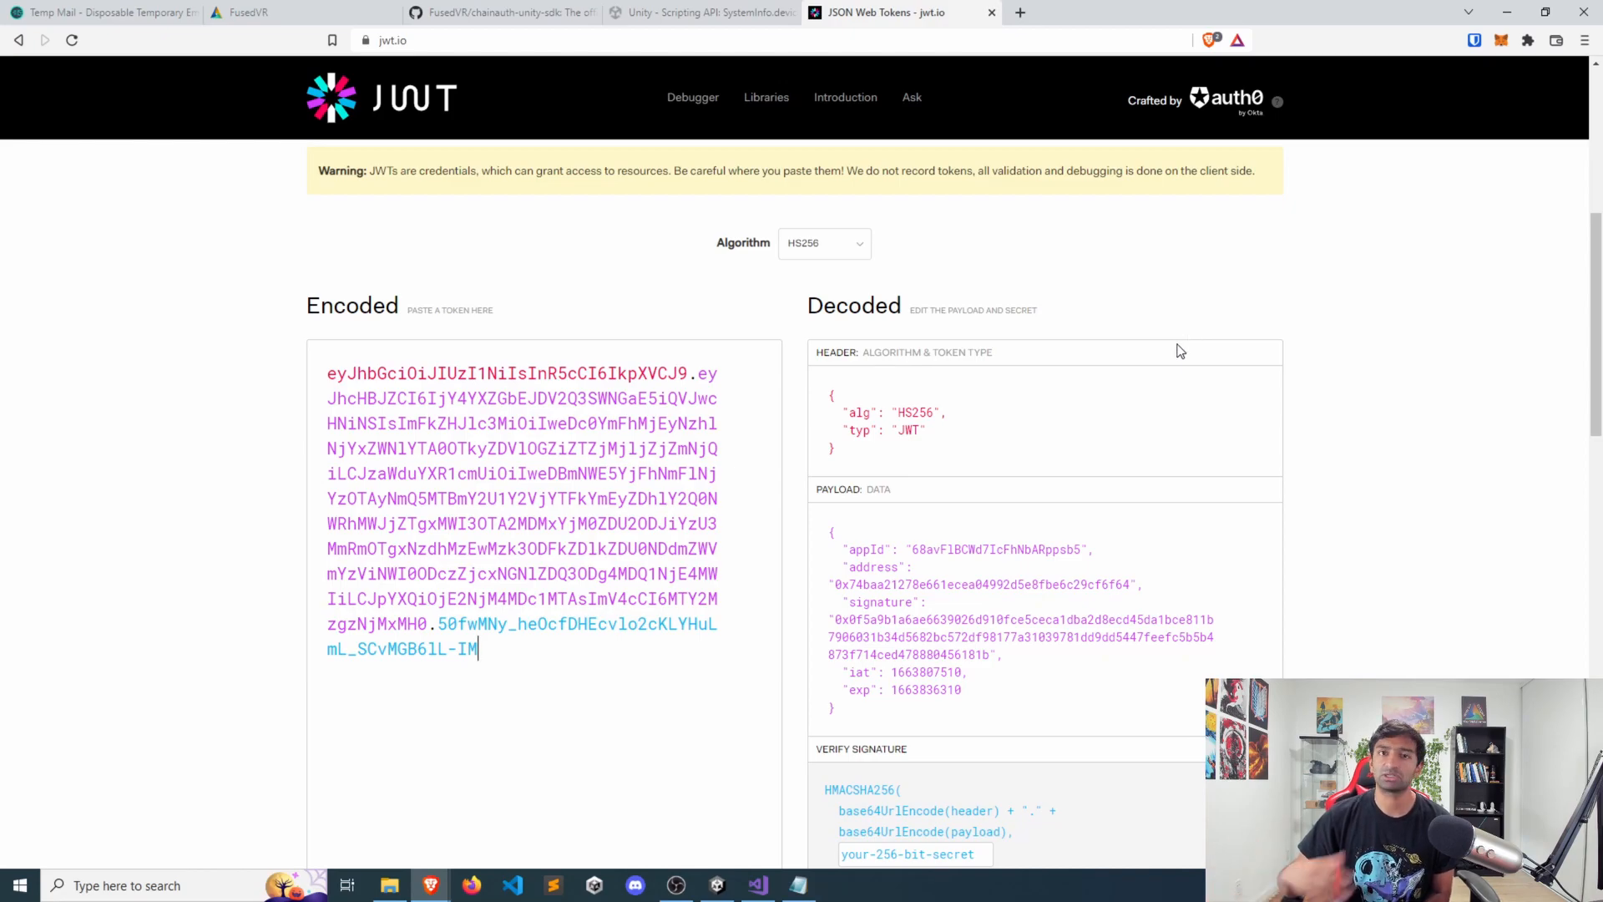
{"action": "mouse_move", "coordinate": [1274, 655]}
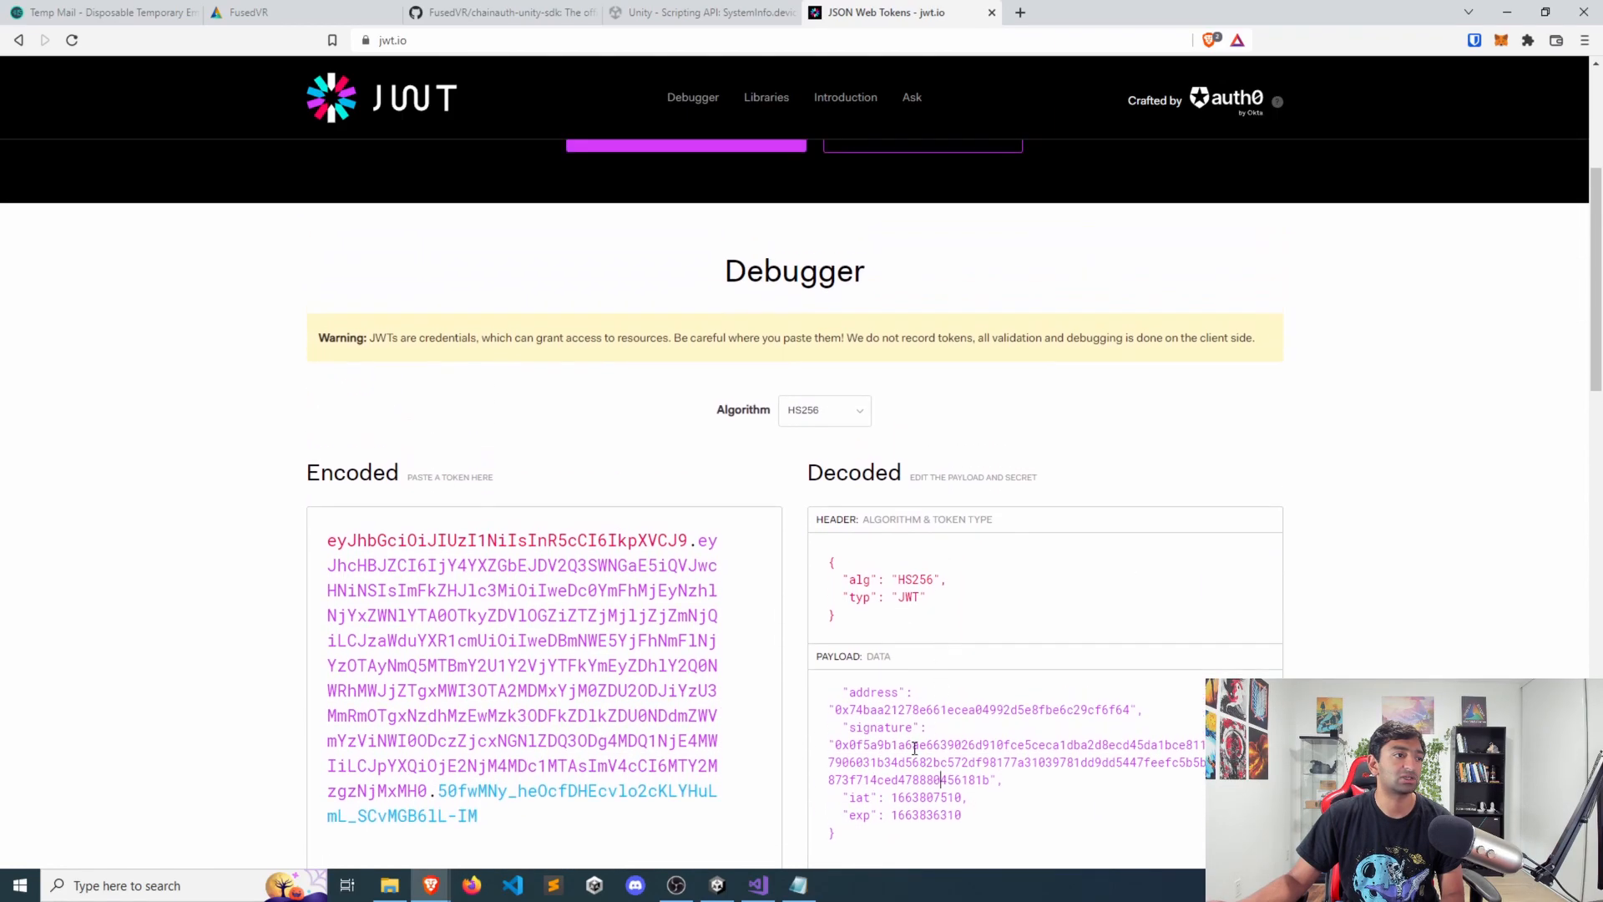
{"action": "scroll", "scroll_direction": "down", "scroll_amount": 3}
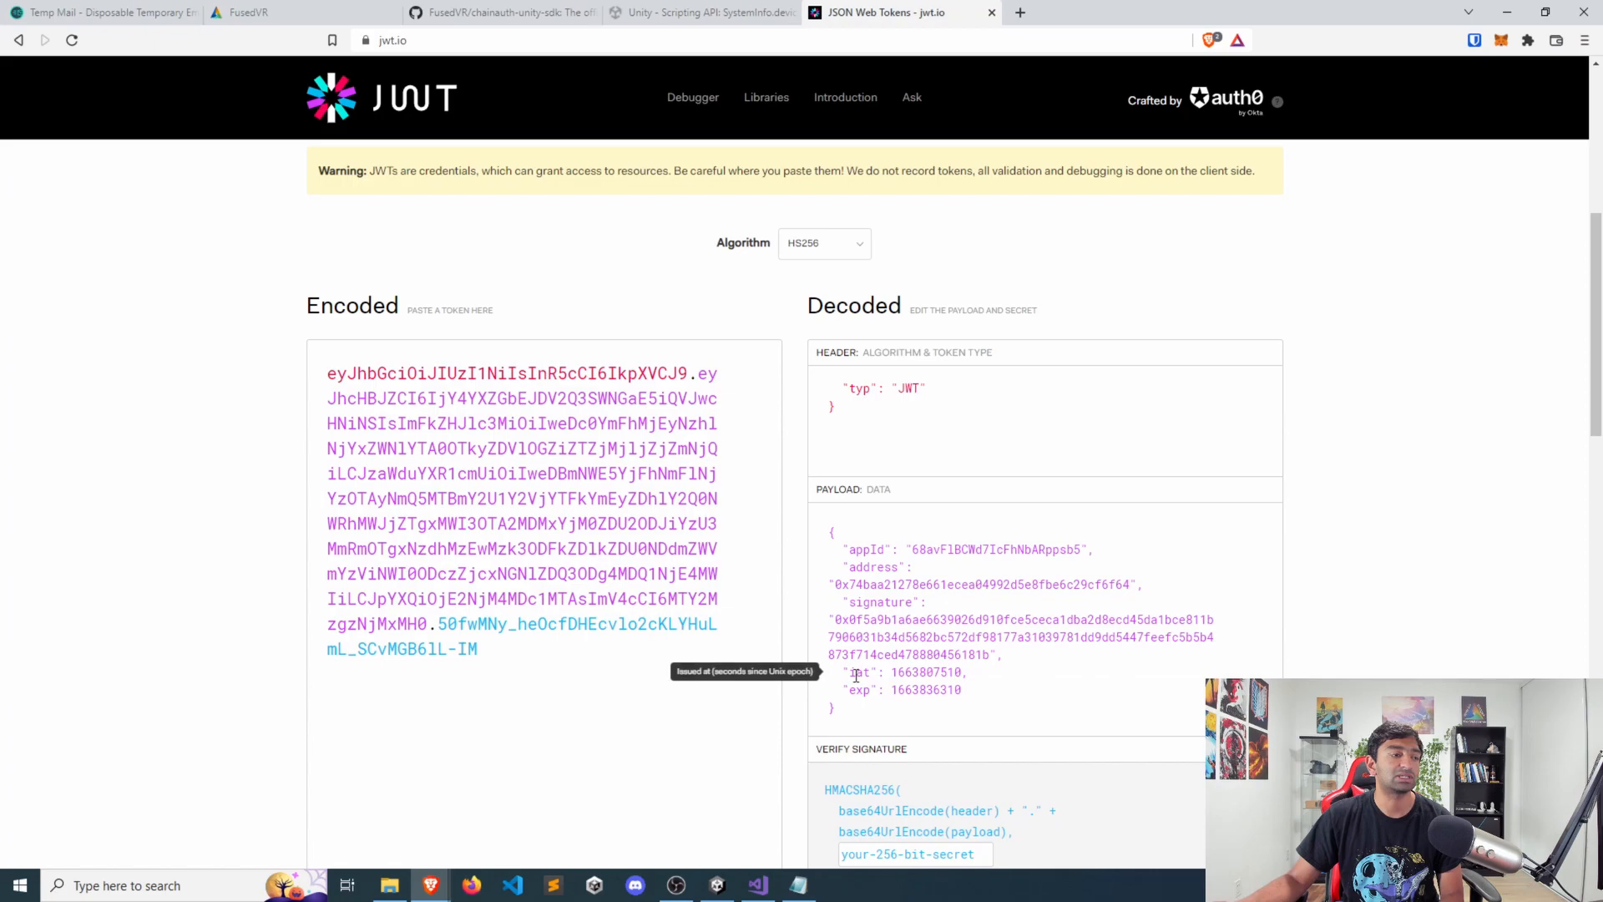
{"action": "mouse_move", "coordinate": [935, 690]}
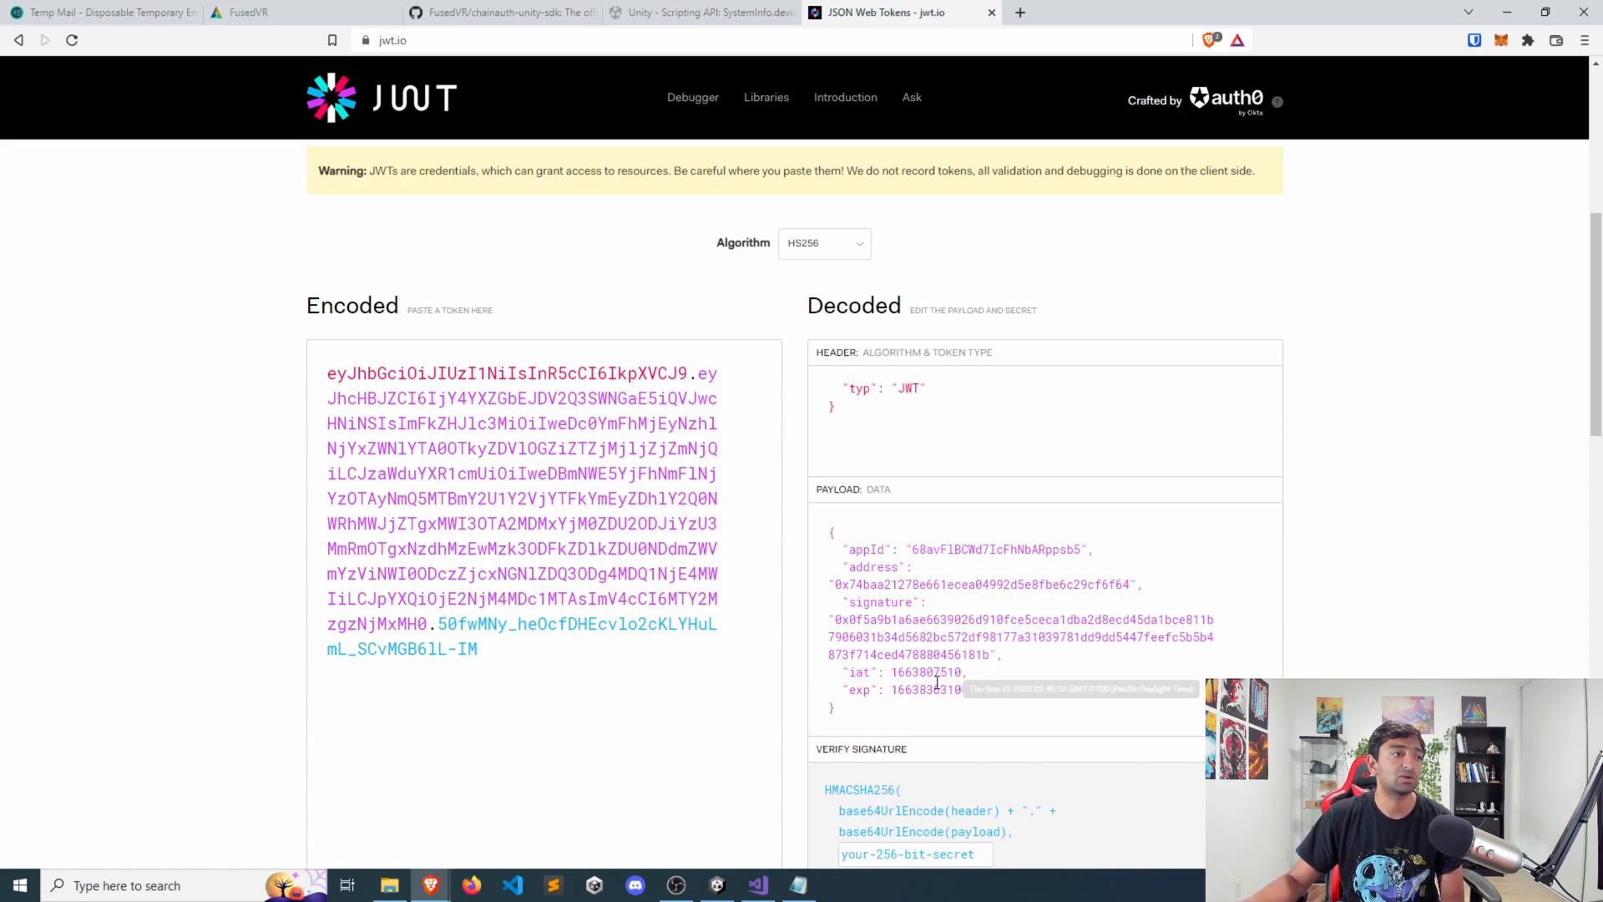
{"action": "mouse_move", "coordinate": [855, 695]}
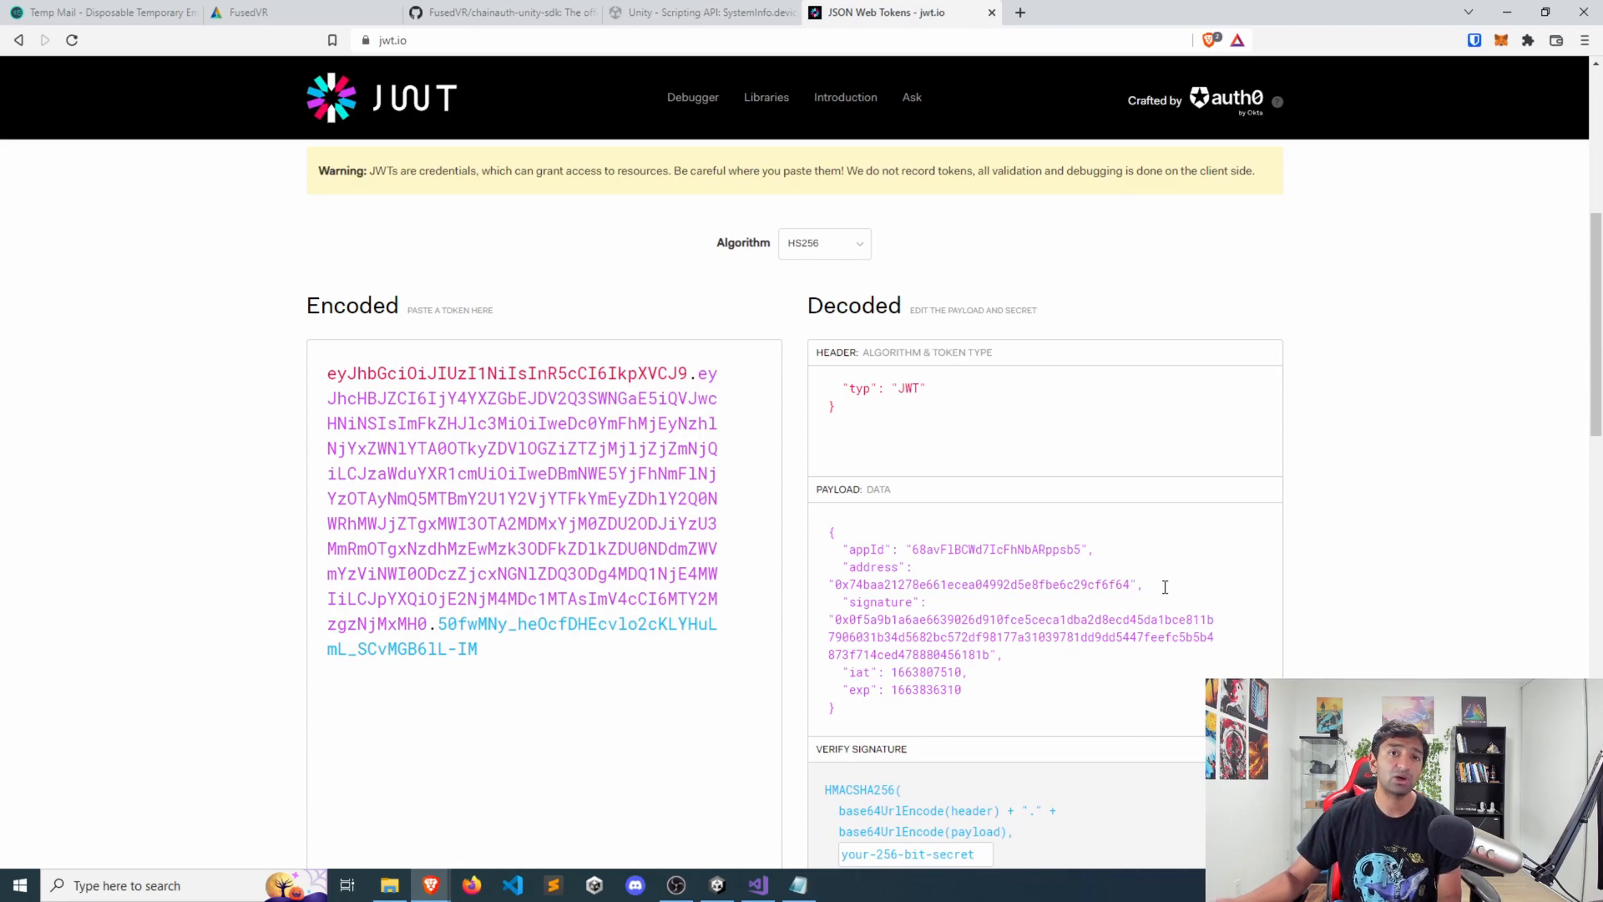
{"action": "scroll", "scroll_direction": "down", "scroll_amount": 3}
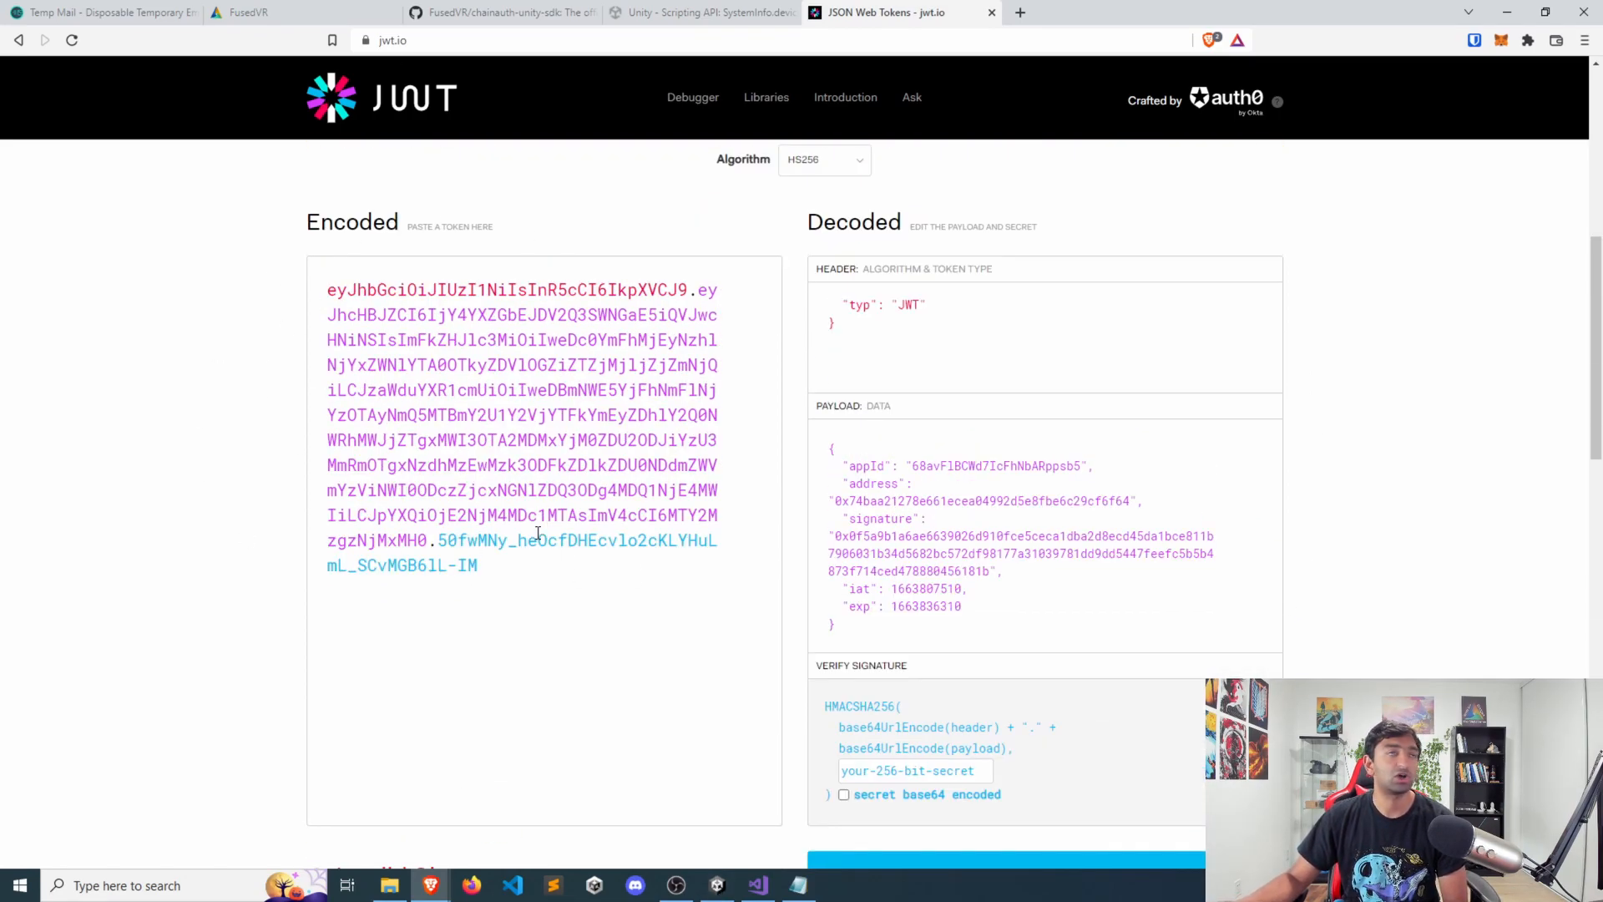
- Add a ChainAuthManager.DecodeJWT(instance.GetBearerToken()) call below the bearer token log line in Auth.cs
{"action": "left_click", "coordinate": [756, 885]}
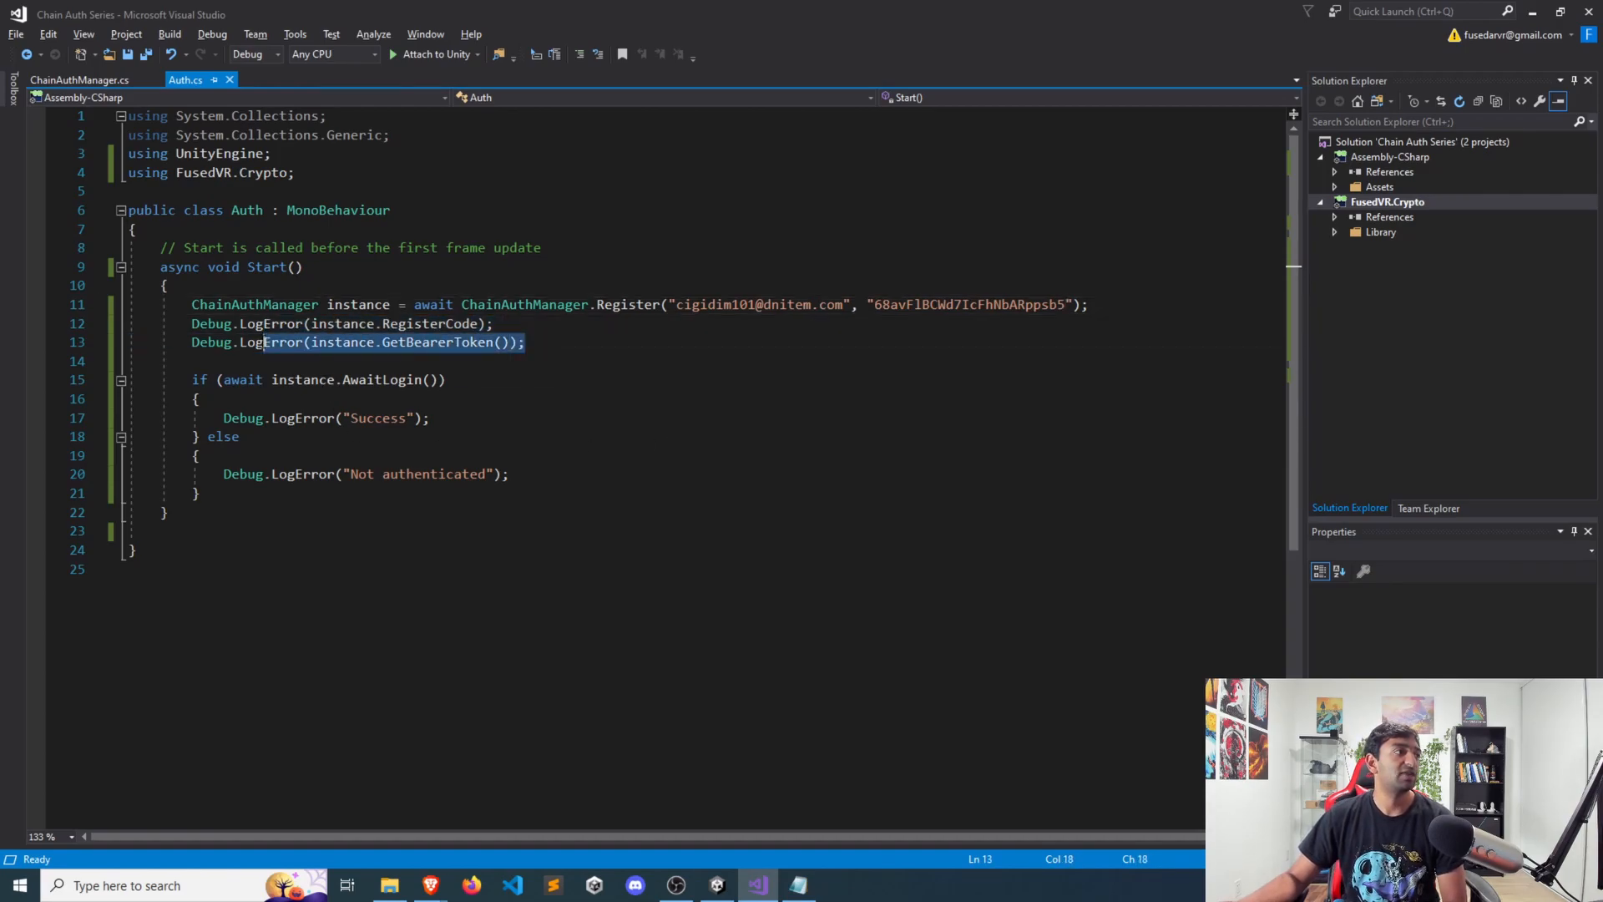
{"action": "left_click", "coordinate": [493, 322]}
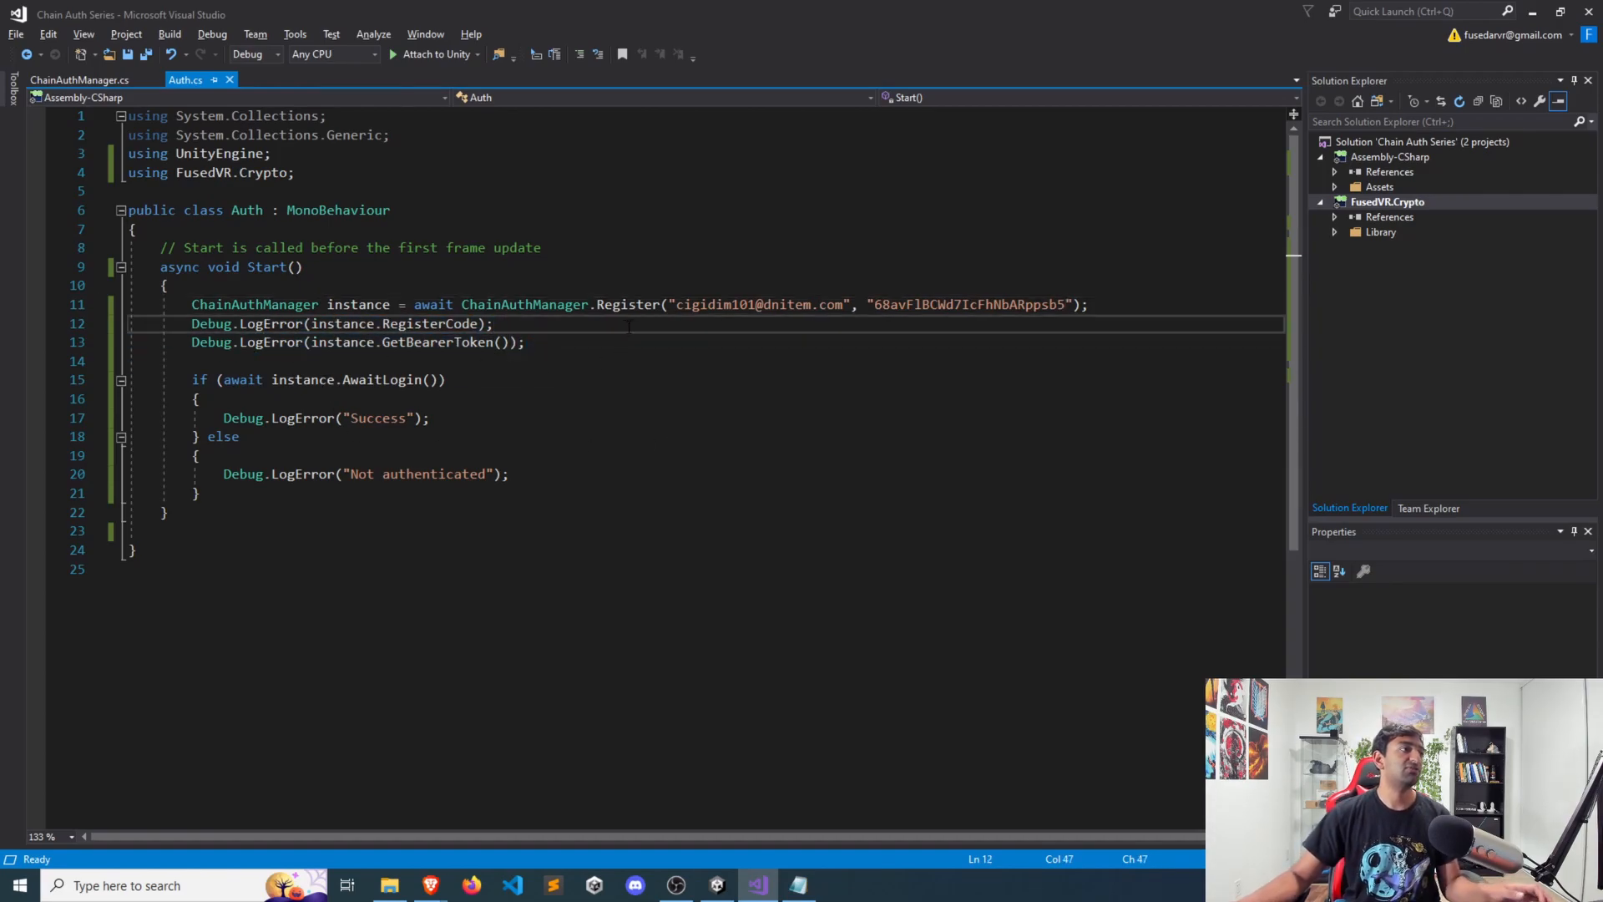
{"action": "type", "text": "instance"}
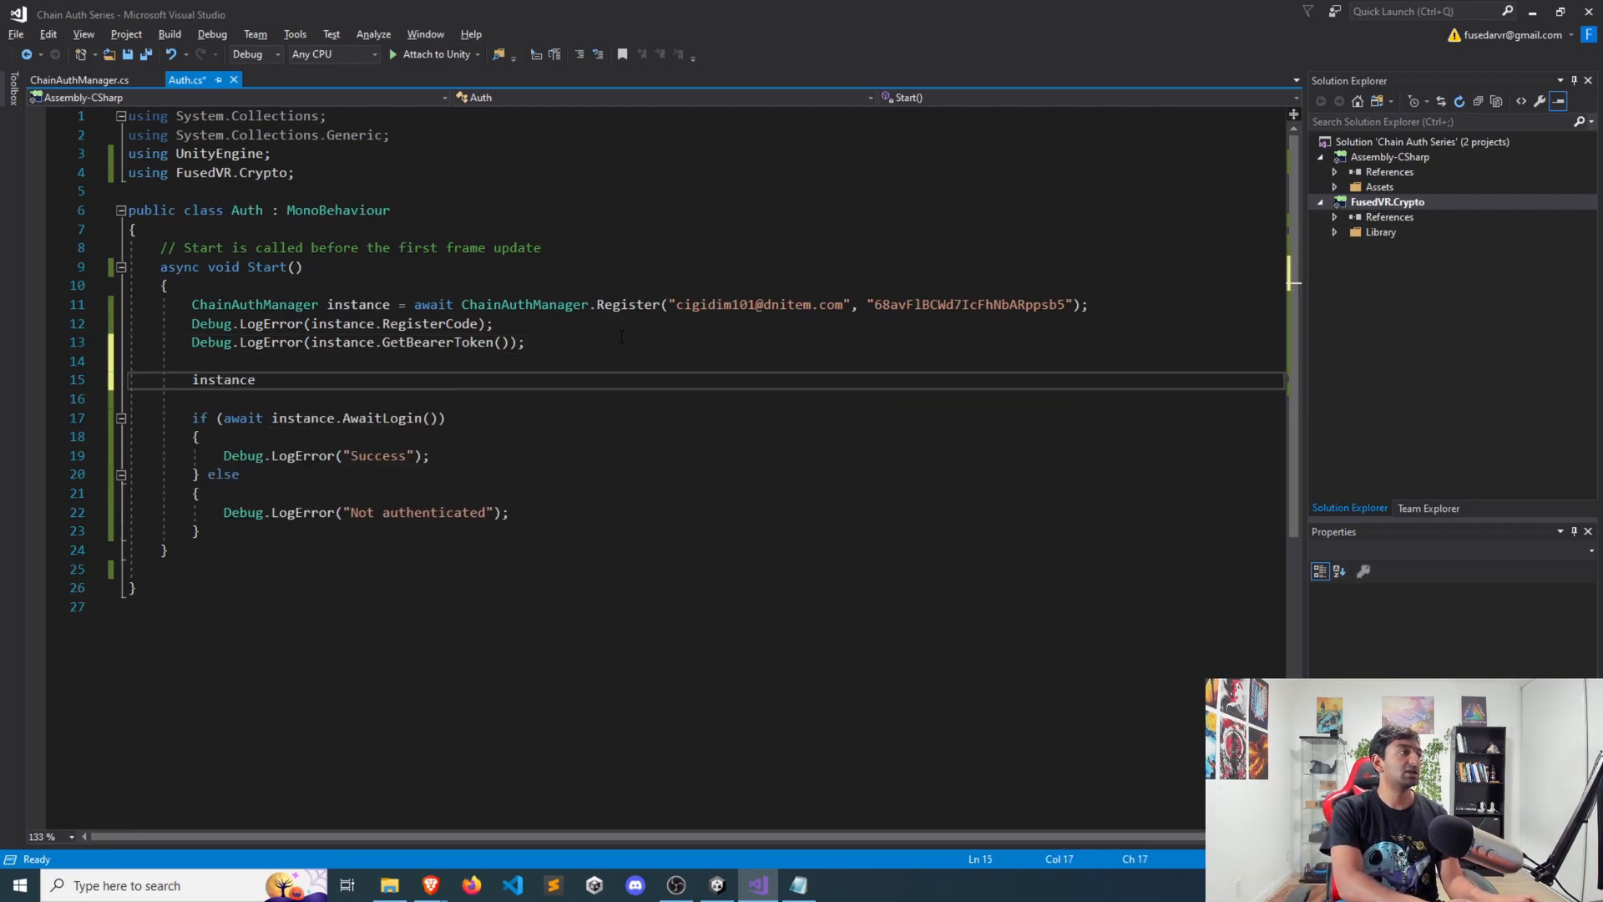
{"action": "type", "text": "."}
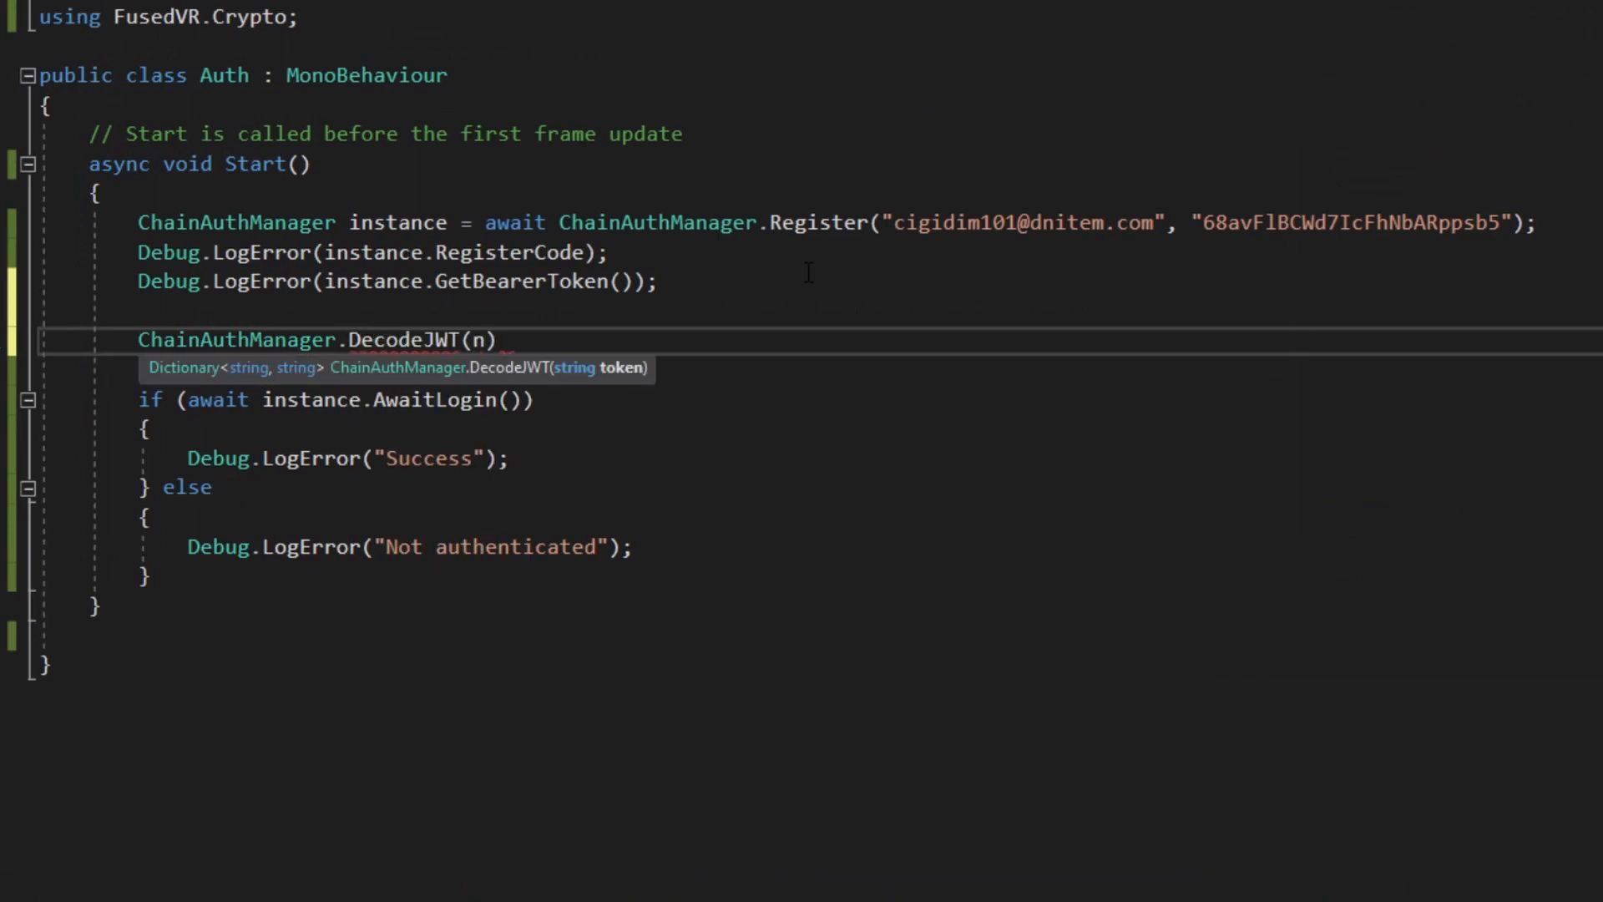
{"action": "type", "text": "instance.Get"}
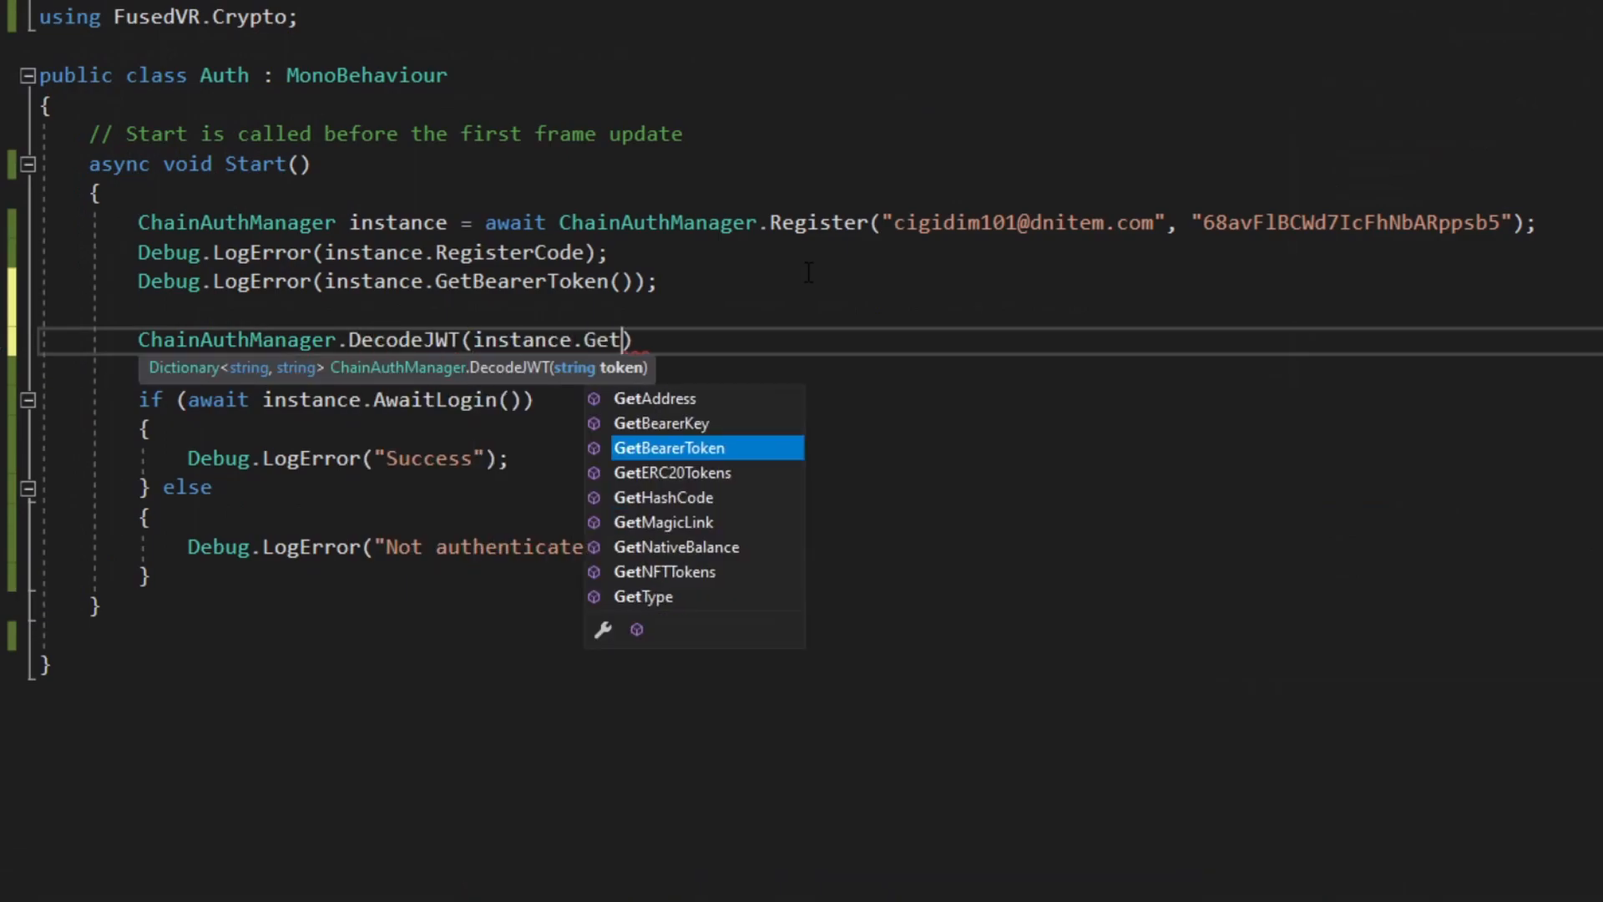
{"action": "key", "text": "Tab"}
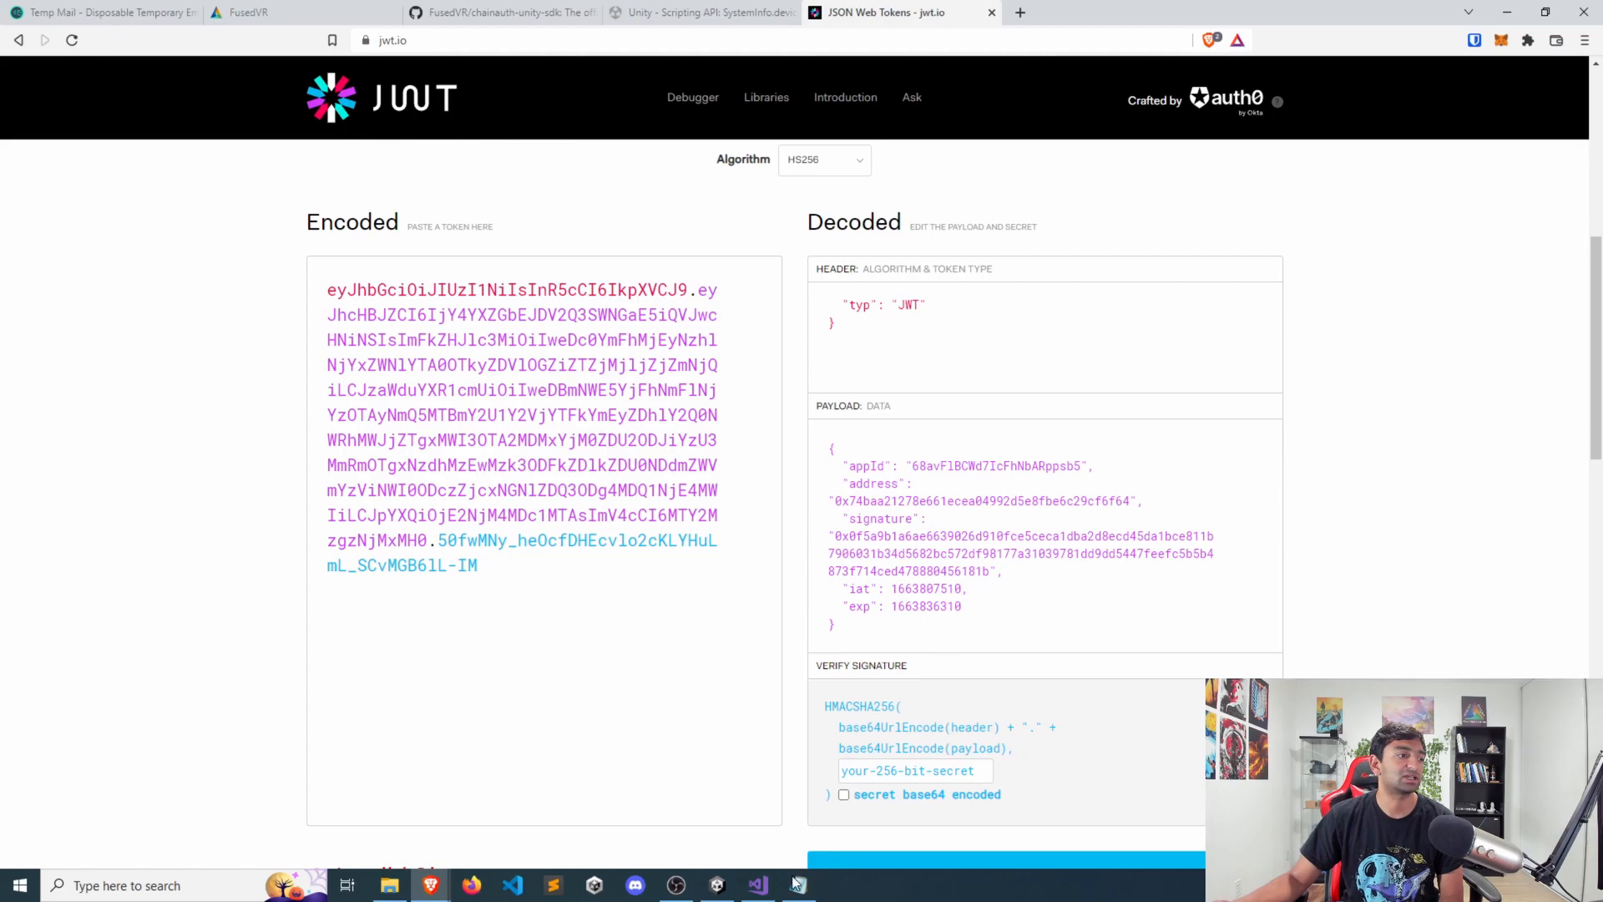
{"action": "mouse_move", "coordinate": [796, 885]}
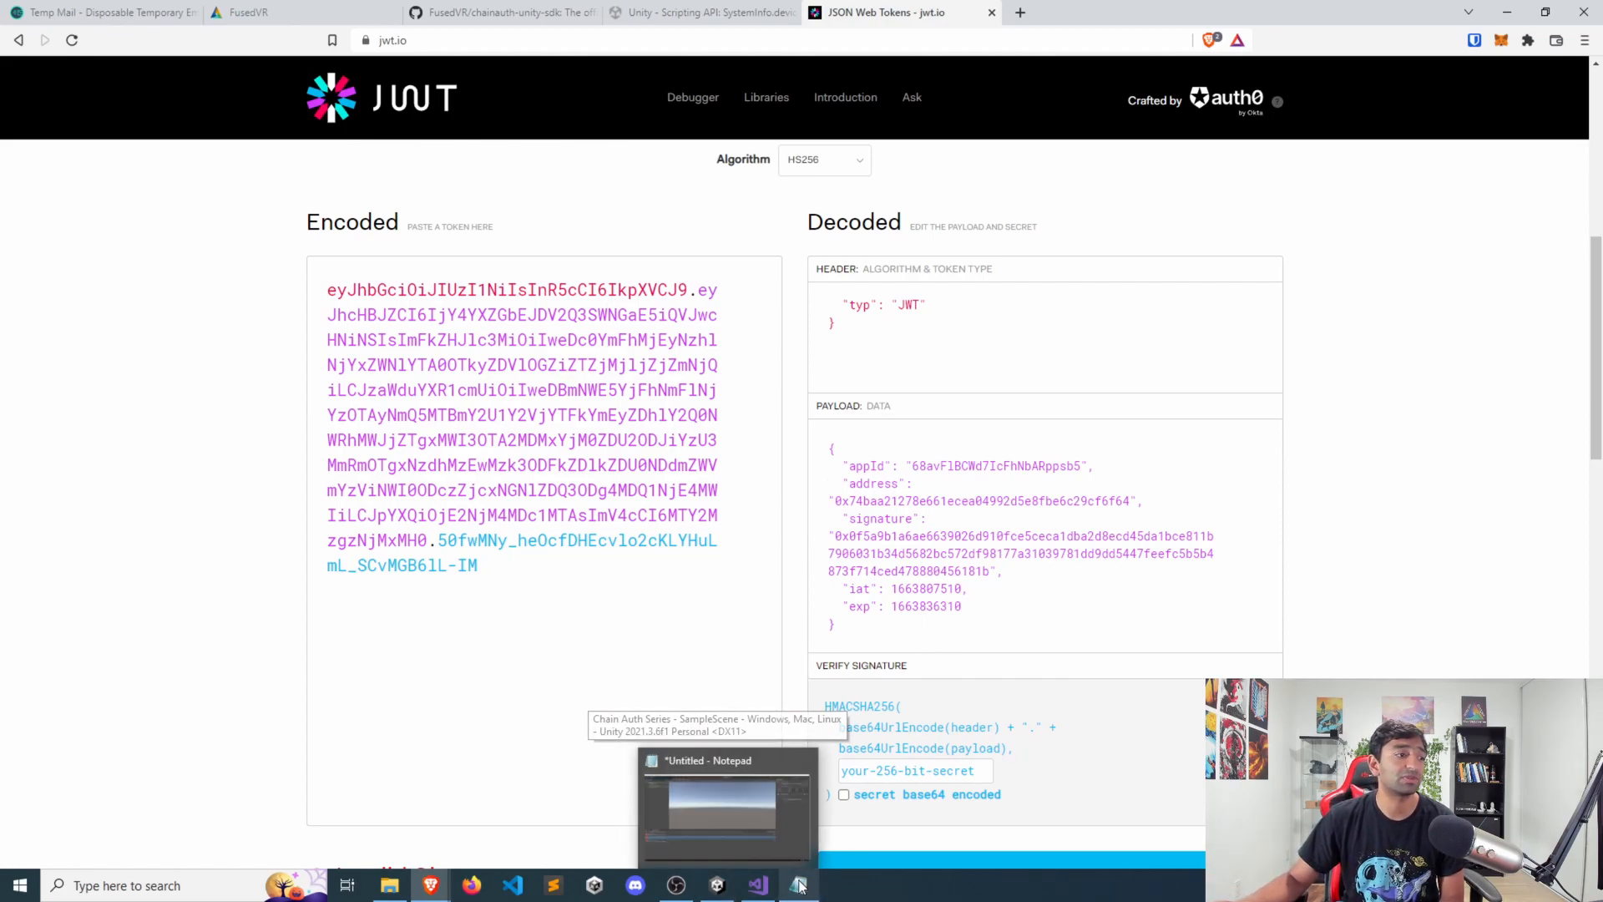
- Check GetAddress's use of DecodeJWT in ChainAuthManager.cs, then return to Auth.cs
{"action": "left_click", "coordinate": [756, 885]}
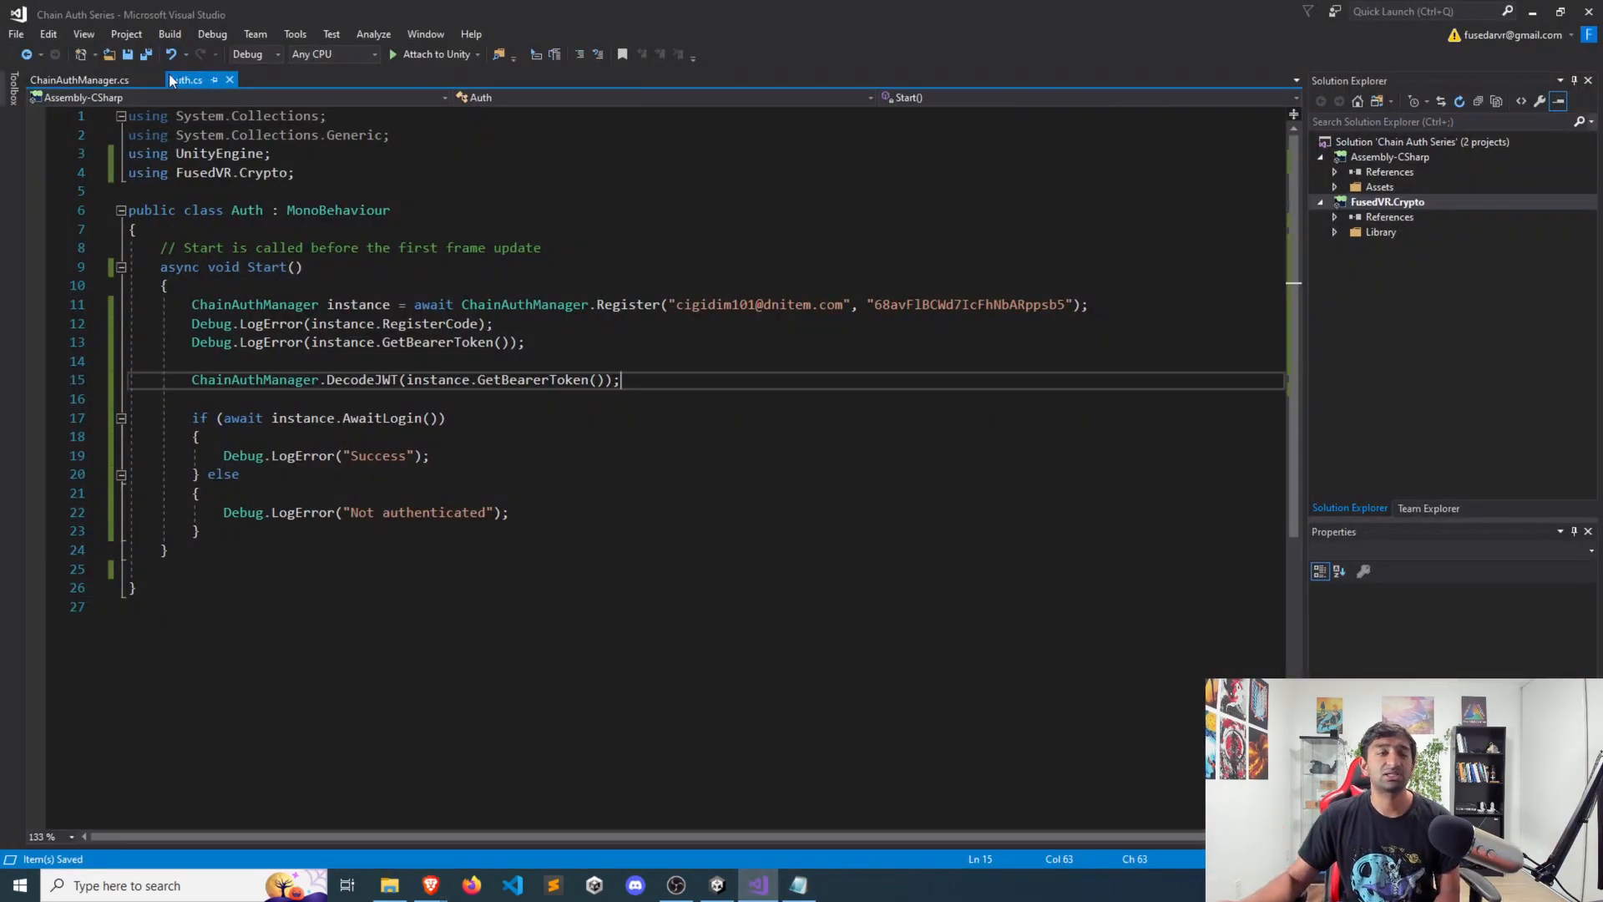
{"action": "left_click", "coordinate": [78, 80]}
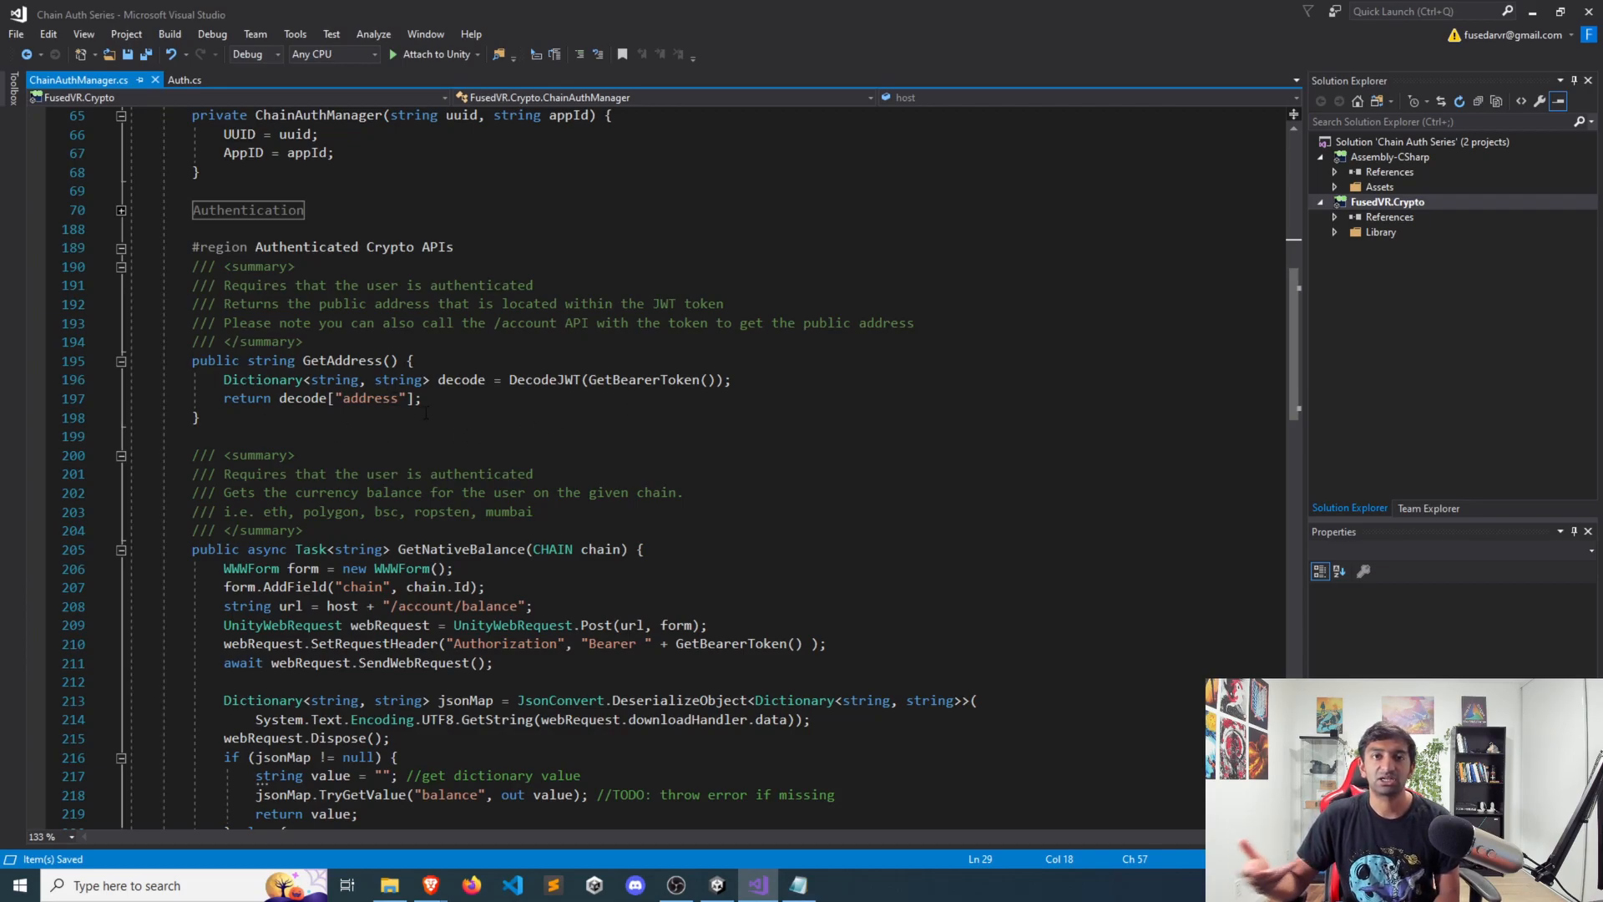
{"action": "left_click", "coordinate": [184, 80]}
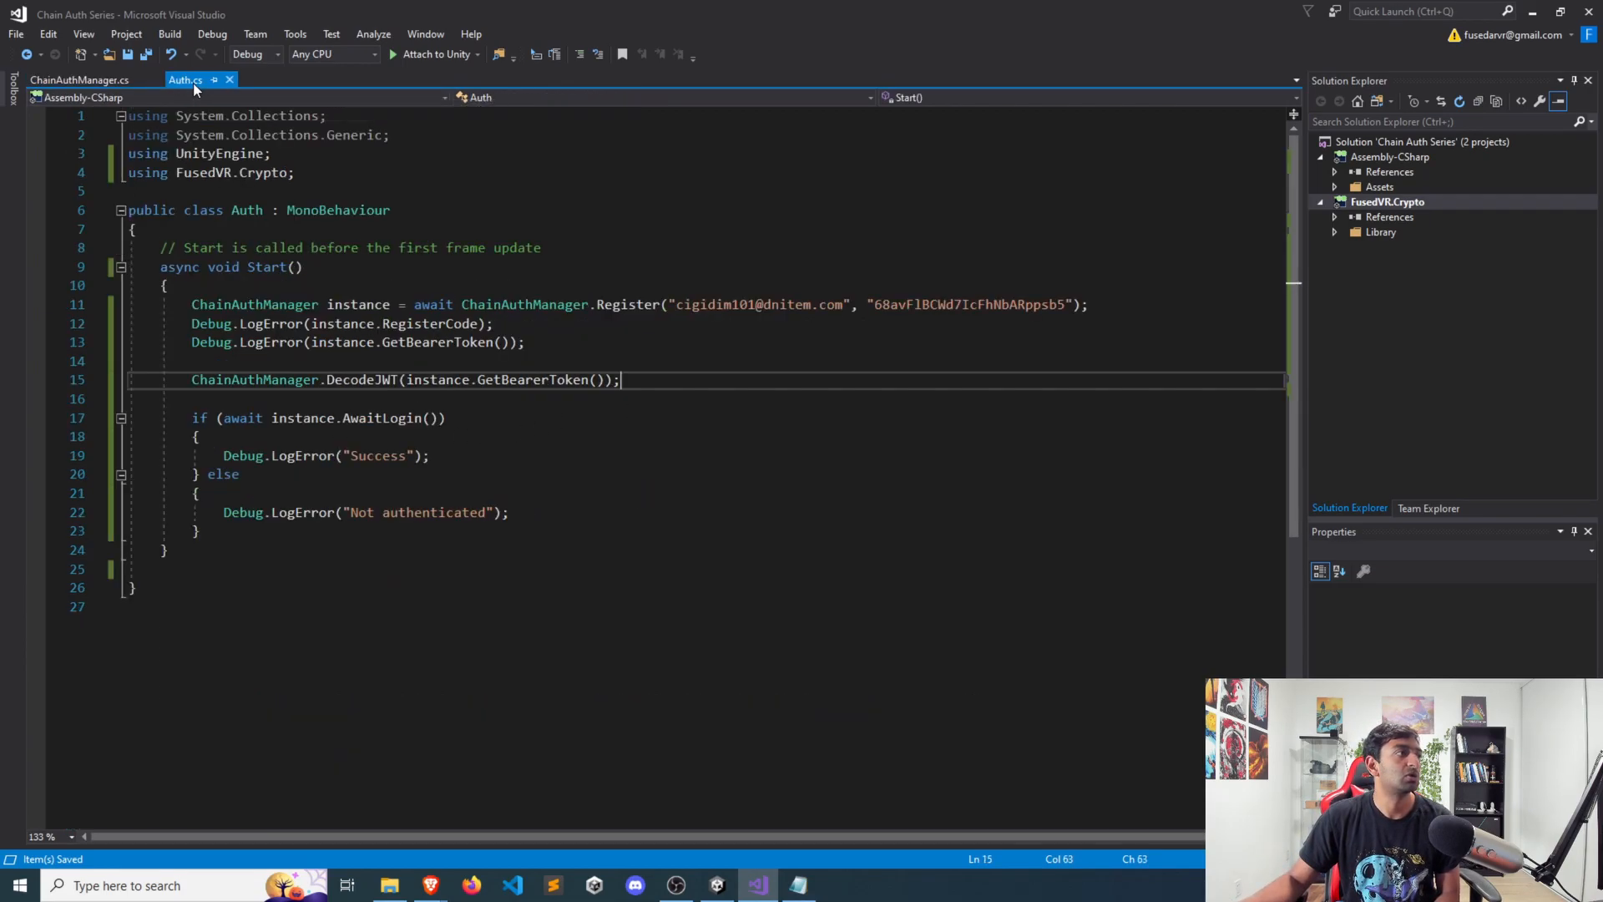